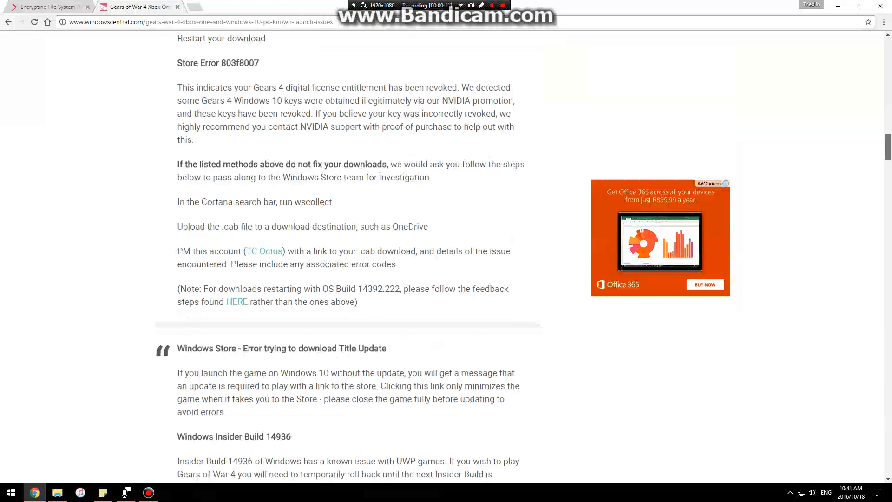
# Read down the Gears of War 4 known-issues article to its General Troubleshooting section.
pyautogui.scroll(-3)
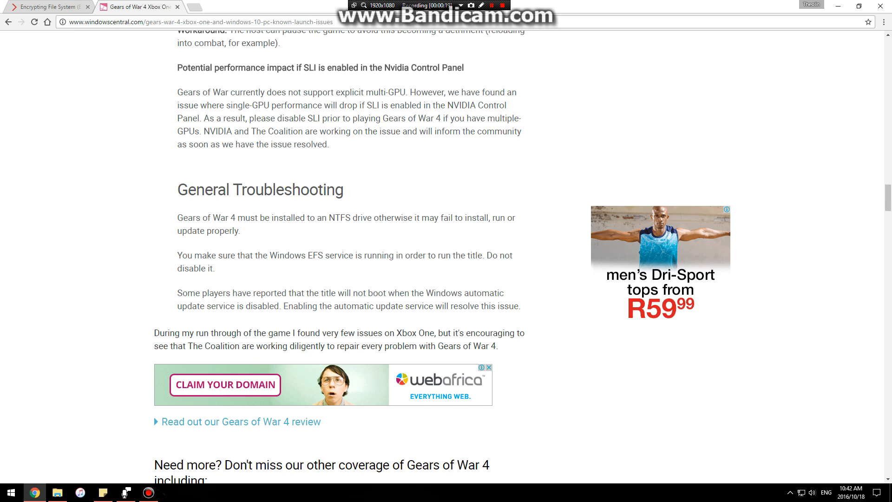
pyautogui.scroll(-3)
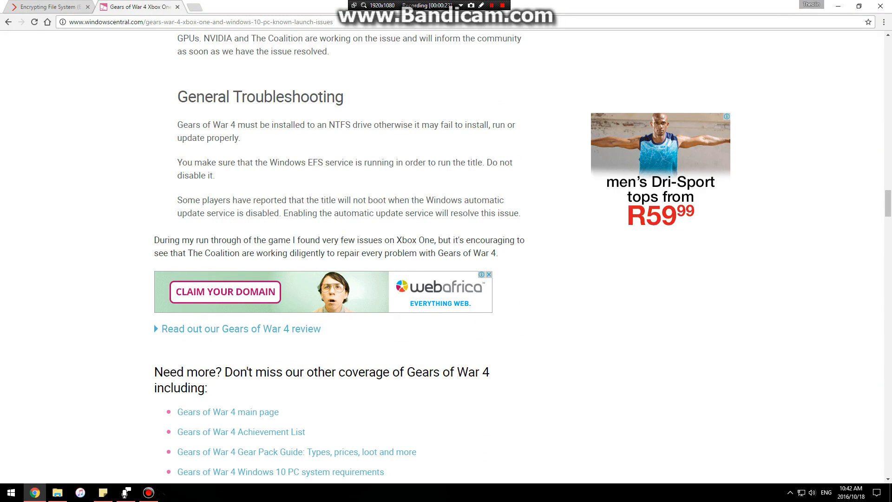
# Highlight the 'Windows EFS service is running' sentence and switch to the batcmd.com EFS page.
pyautogui.moveTo(177, 161); pyautogui.dragTo(217, 176)
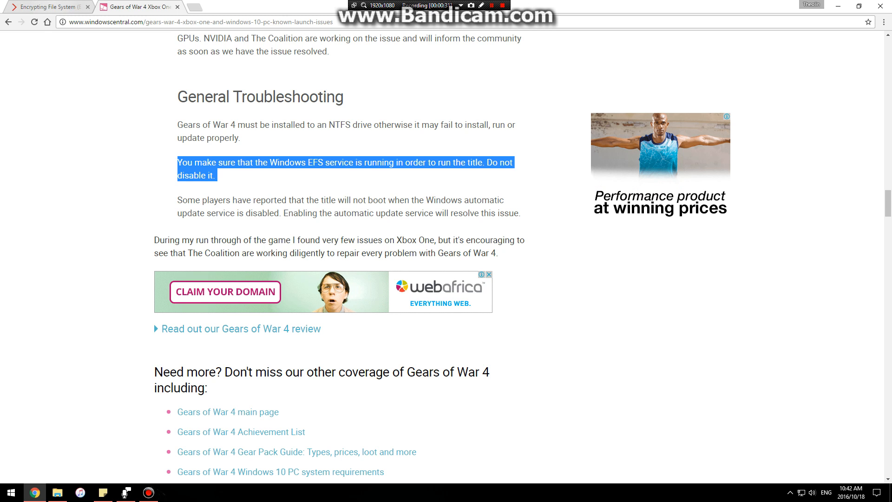
pyautogui.click(49, 6)
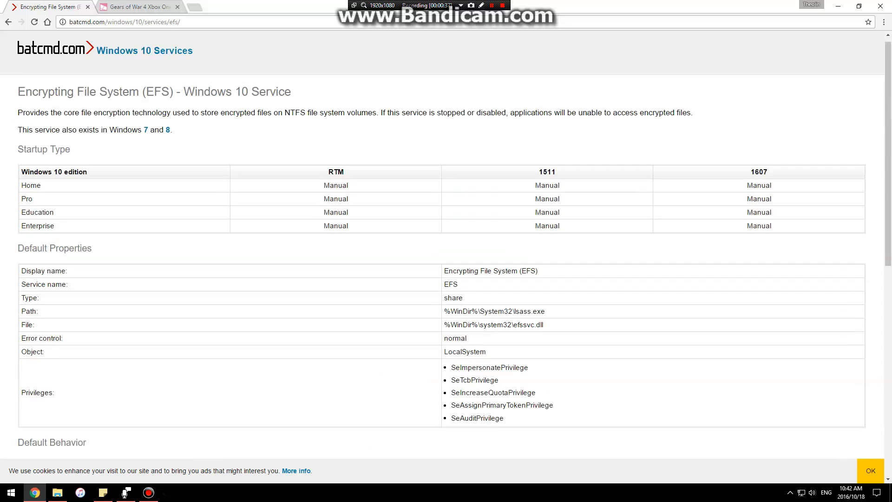
# Reach the Automated Restore steps and download the Windows 10 Home RTM restore batch file.
pyautogui.scroll(-3)
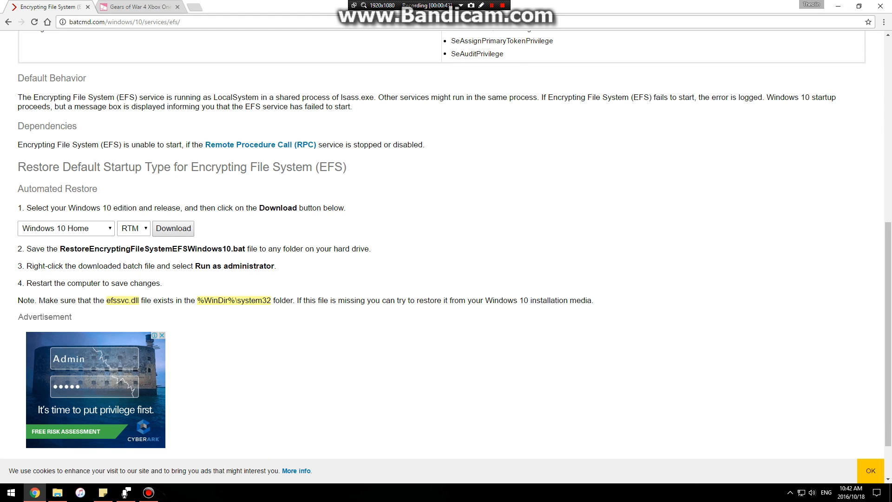
pyautogui.scroll(3)
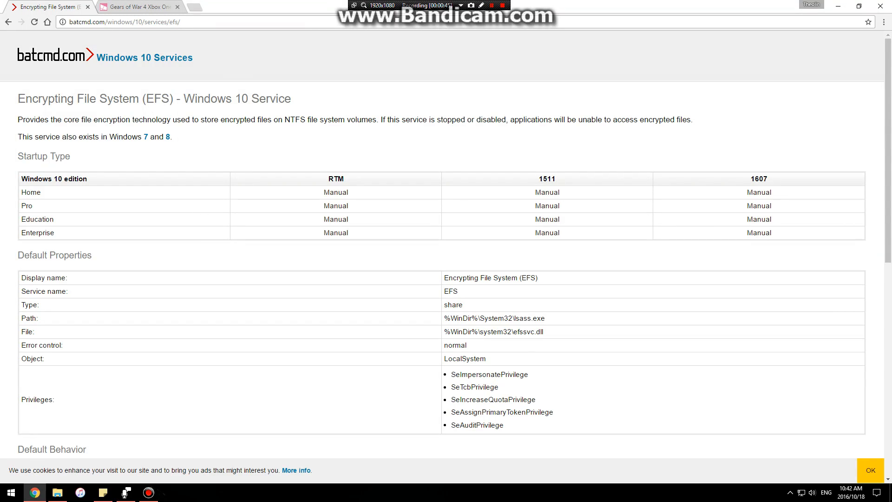
pyautogui.scroll(-3)
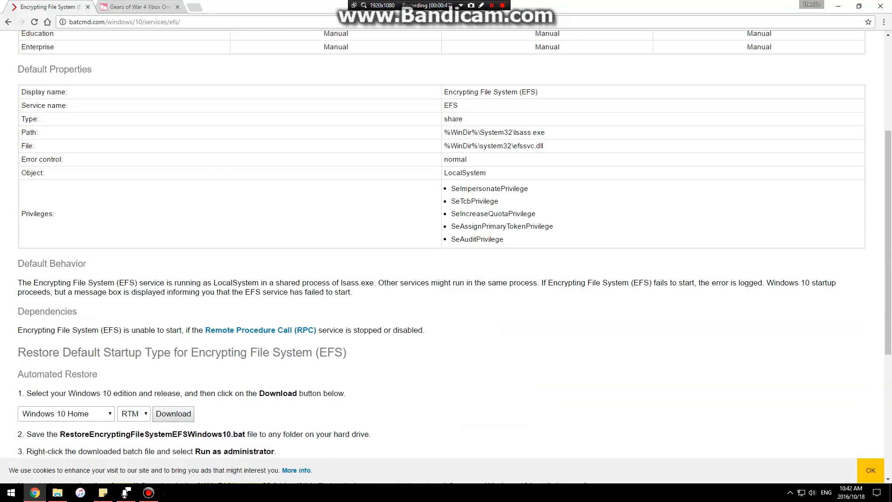
pyautogui.scroll(-3)
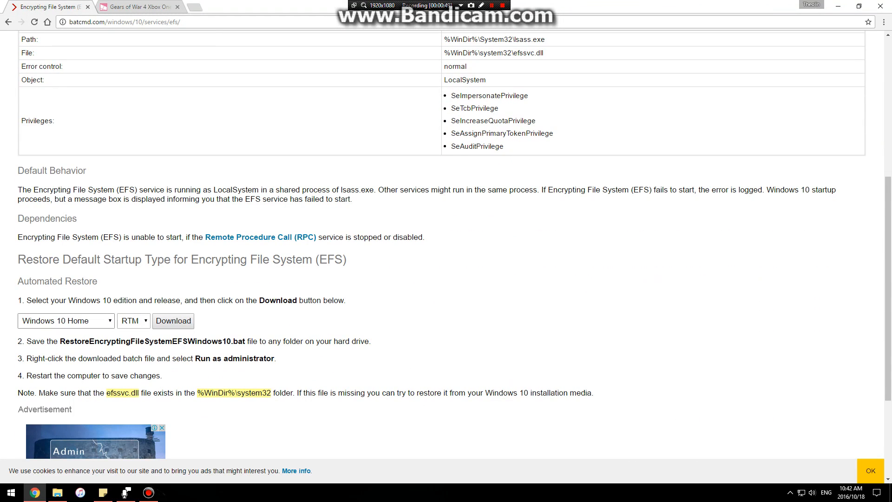
pyautogui.scroll(-3)
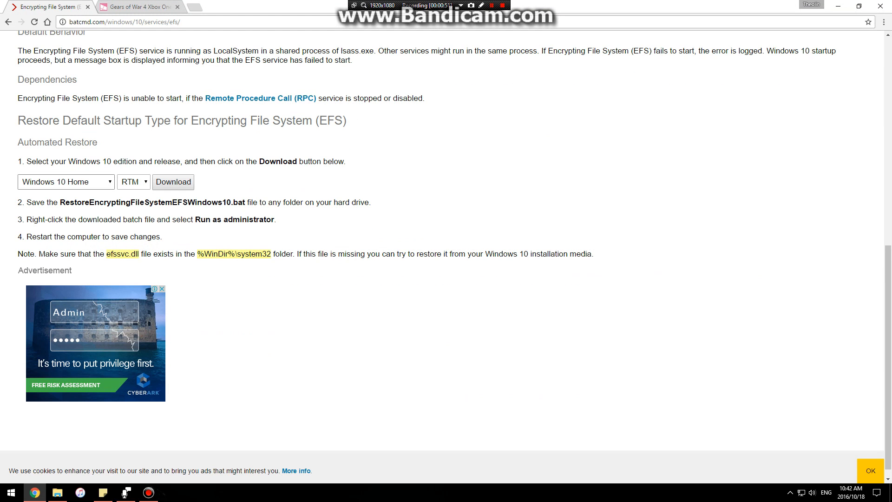
pyautogui.click(65, 181)
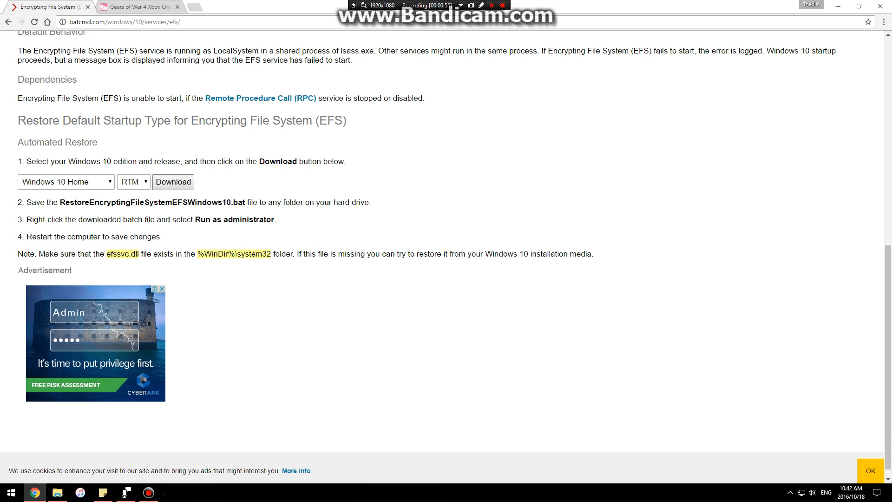
# Show the downloaded .bat file in Downloads > New folder (2) with its context menu, then bring Voice Recorder forward.
pyautogui.click(56, 493)
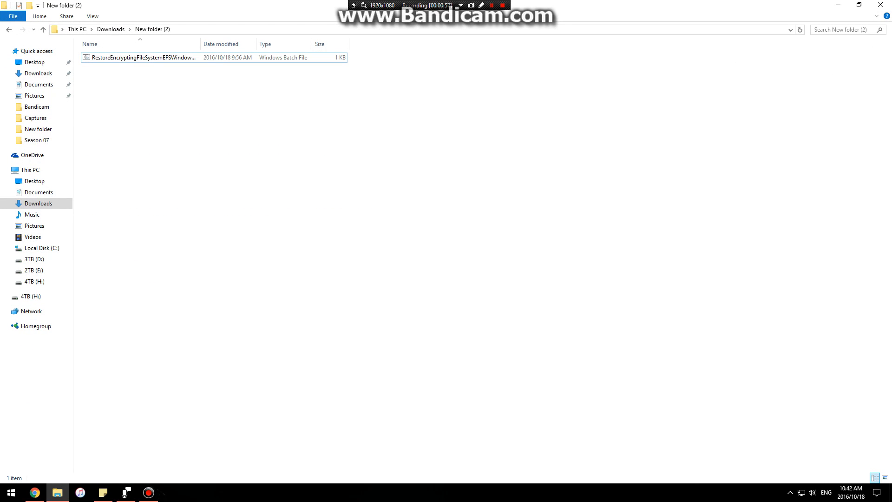
pyautogui.rightClick(142, 57)
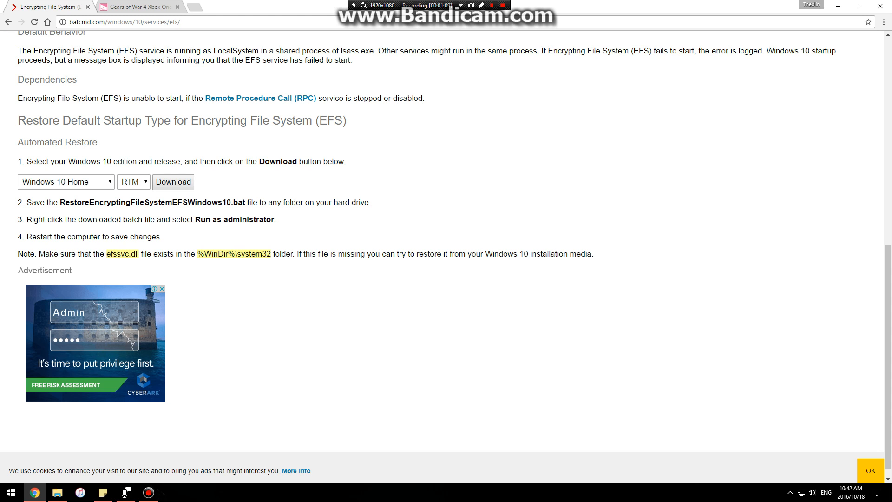
pyautogui.click(124, 493)
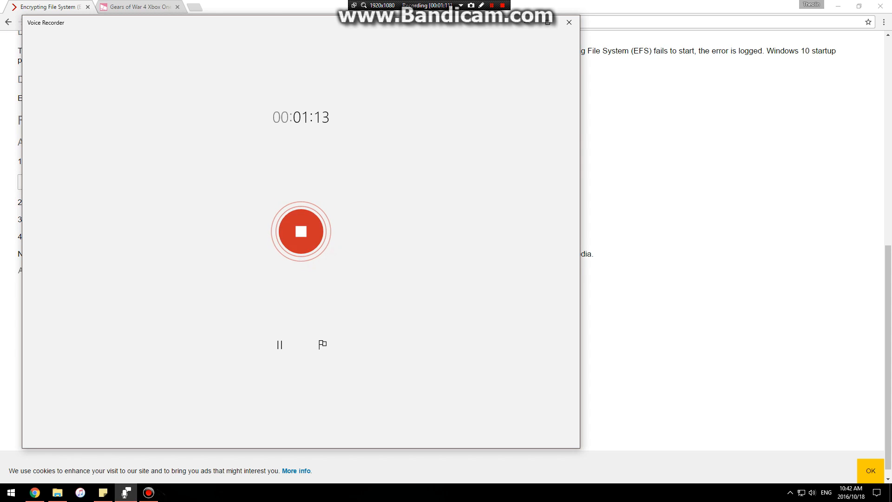